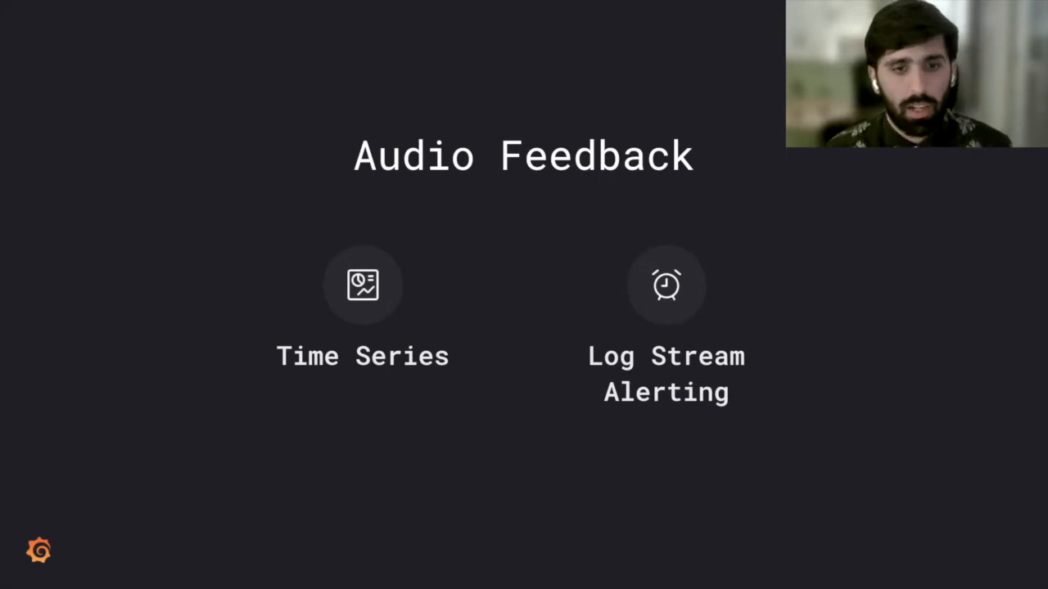
# Step: Advance to the Time Series slide showing the Memory Page Faults chart and human hearing range
pyautogui.click(363, 285)
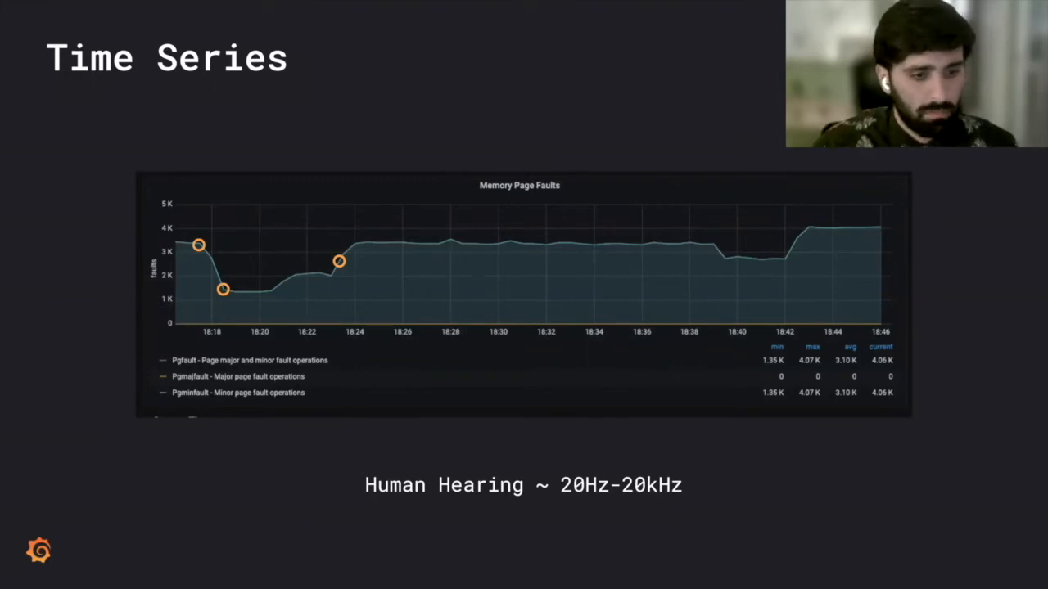
pyautogui.press('Right')
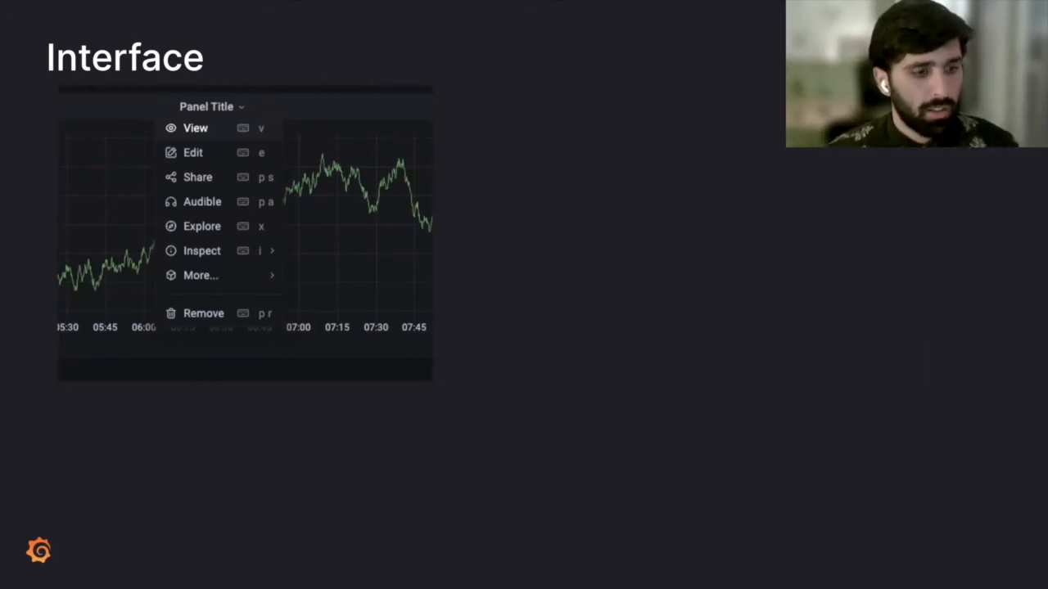
pyautogui.moveTo(201, 201)
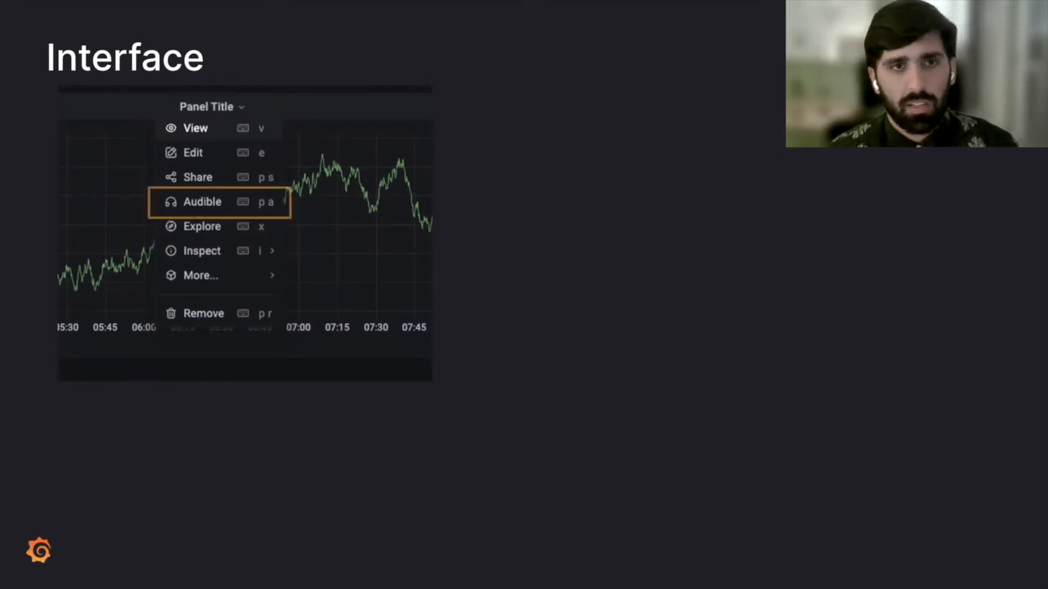
# Step: Advance to the Interface slide with the panel menu's Audible option outlined
pyautogui.click(203, 201)
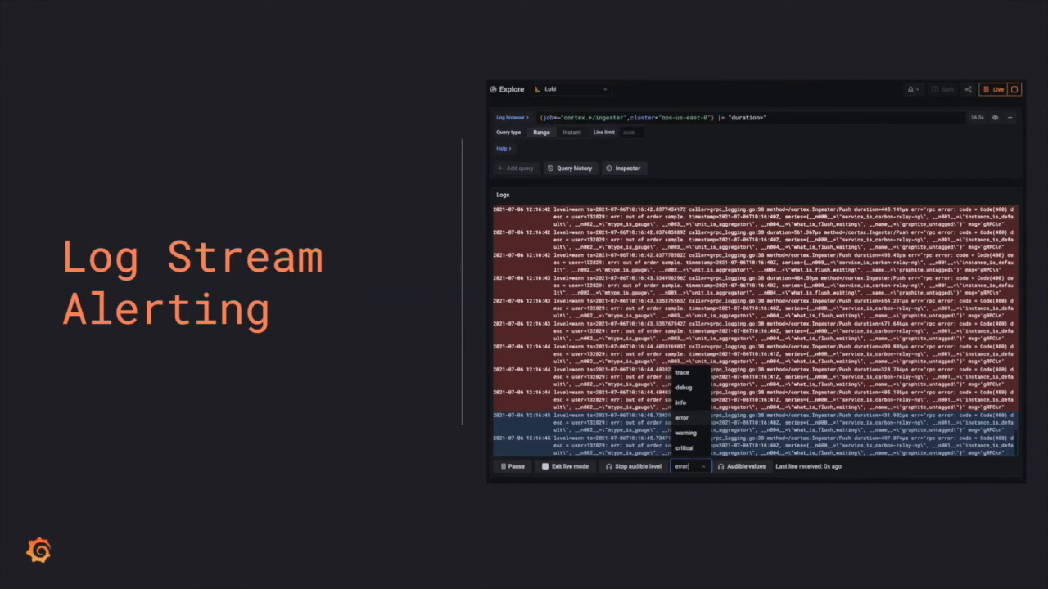
# Step: Advance to the closing 'Thanks for participating!' slide with community.grafana.com and #accessibility links
pyautogui.press('Right')
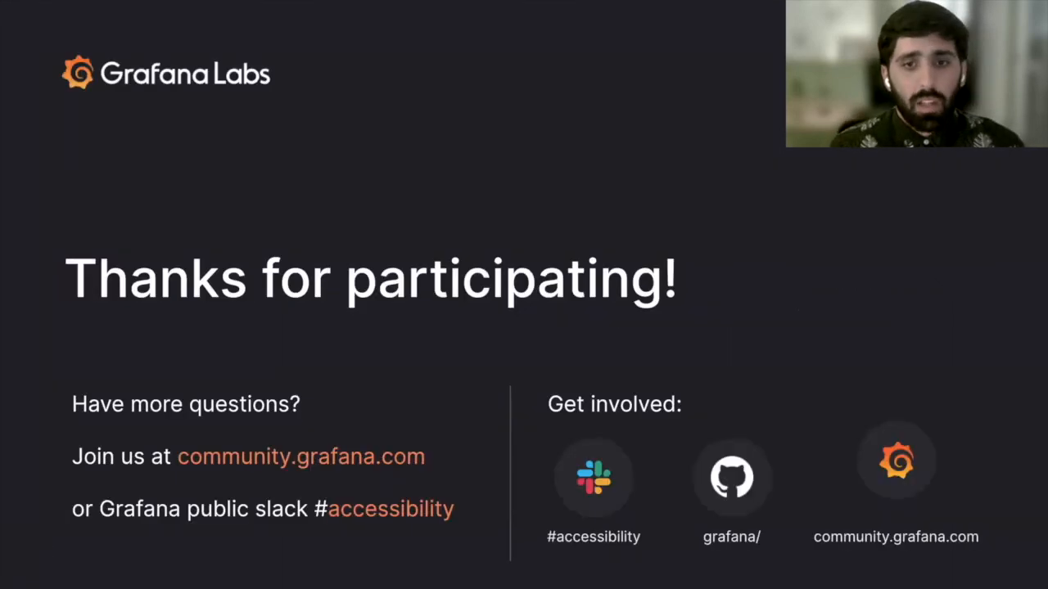